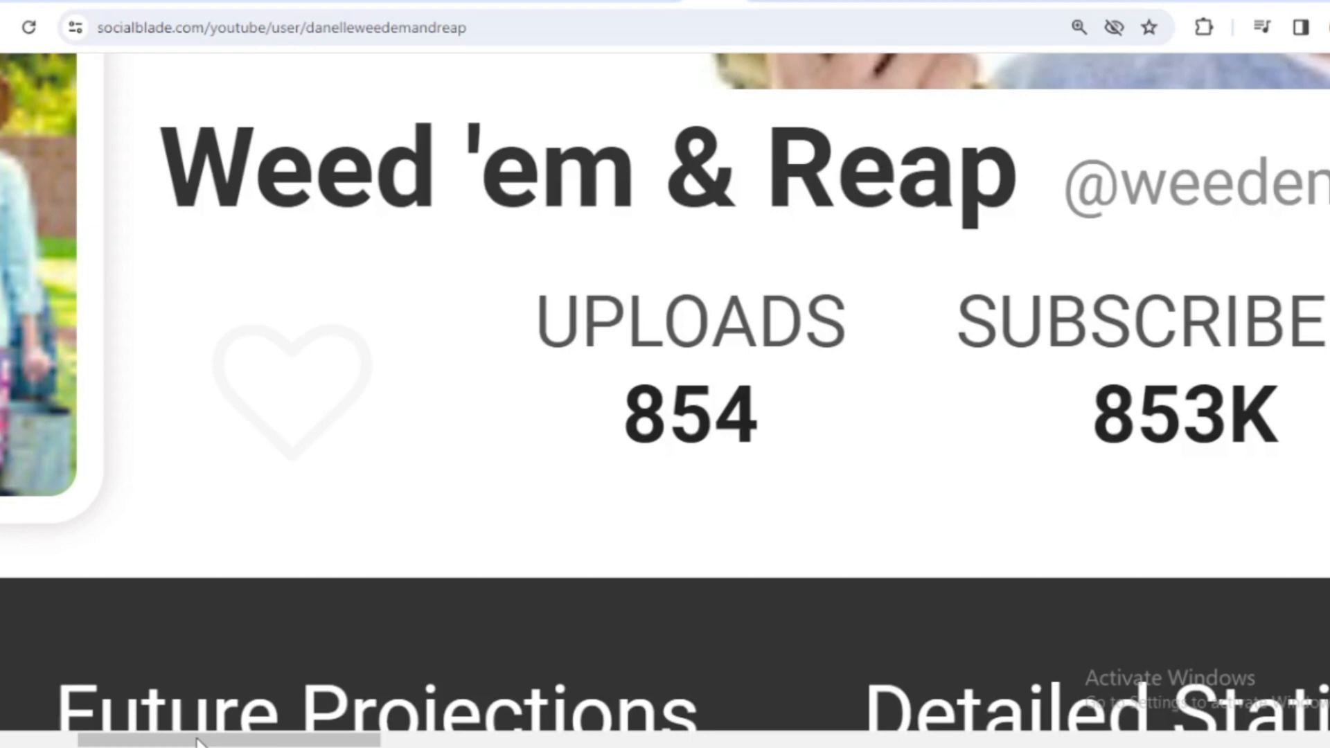
{"action": "scroll", "scroll_direction": "right", "scroll_amount": 3}
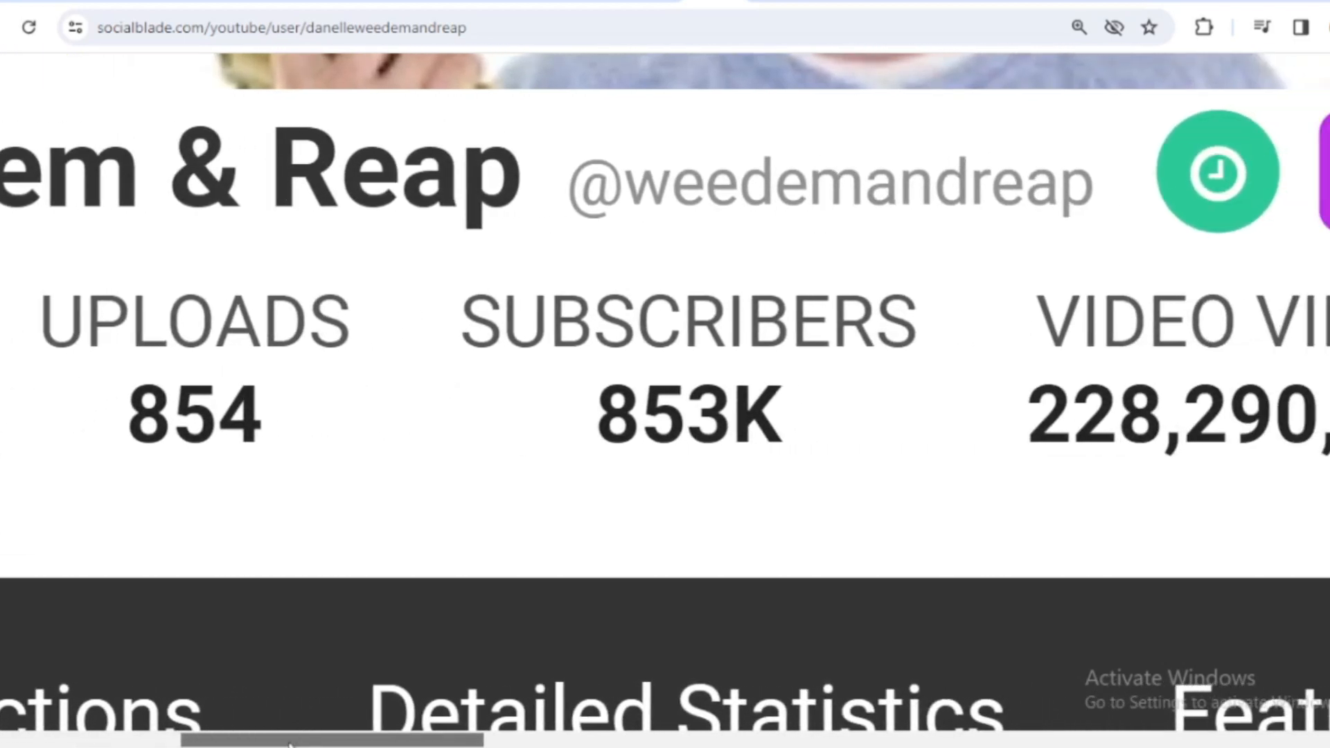
{"action": "scroll", "scroll_direction": "right", "scroll_amount": 3}
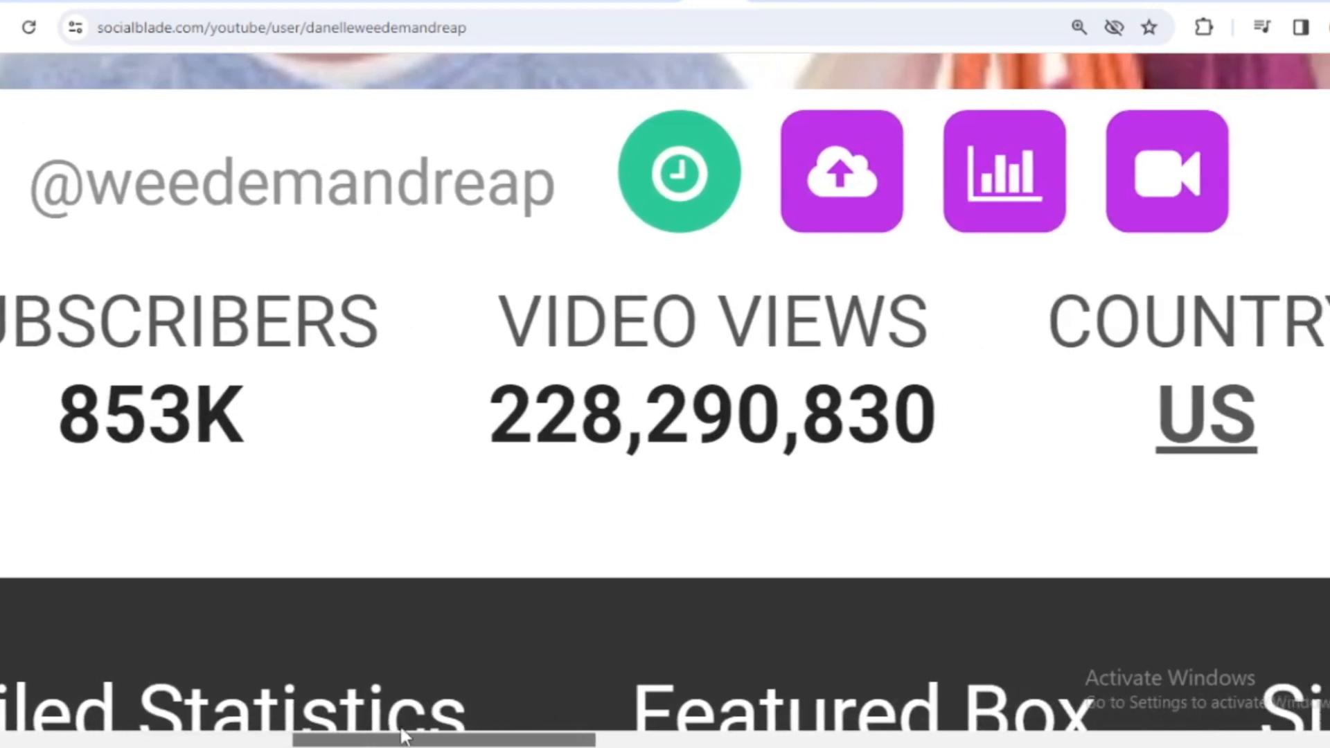
{"action": "mouse_move", "coordinate": [390, 737]}
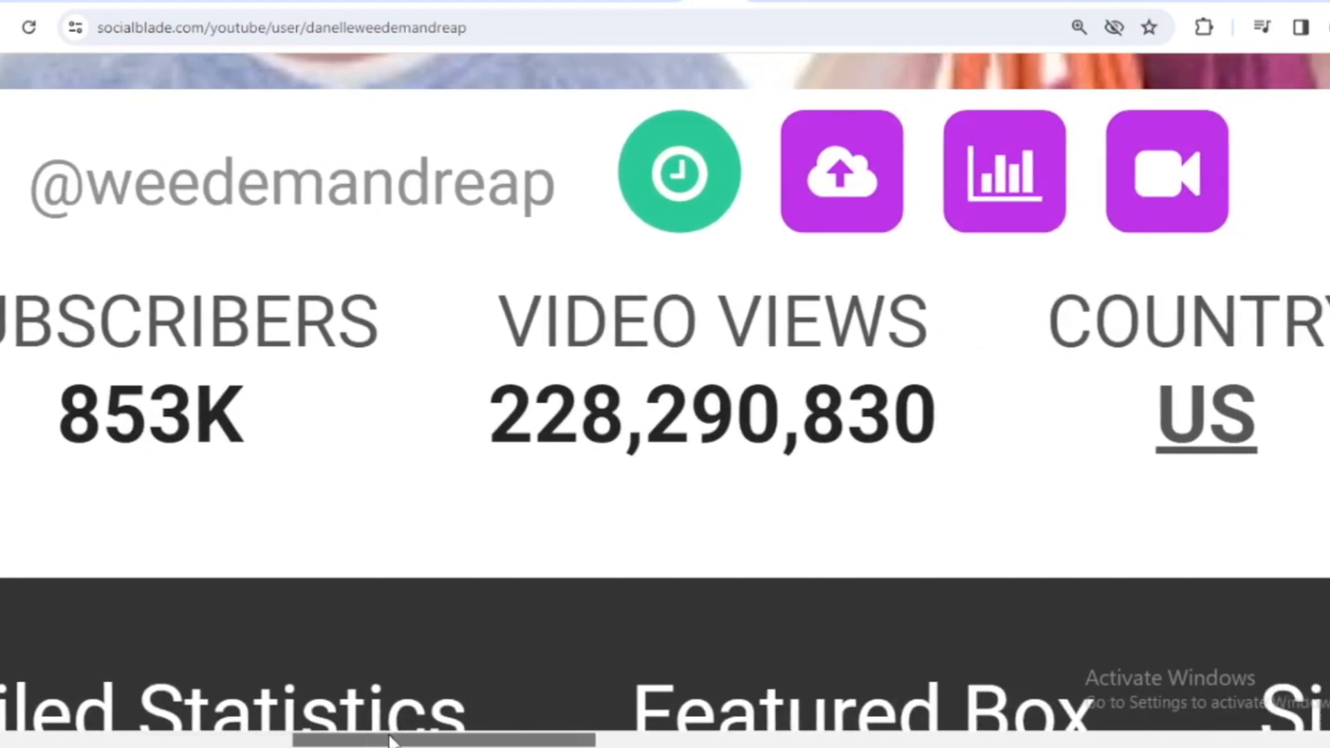
{"action": "scroll", "scroll_direction": "right", "scroll_amount": 3}
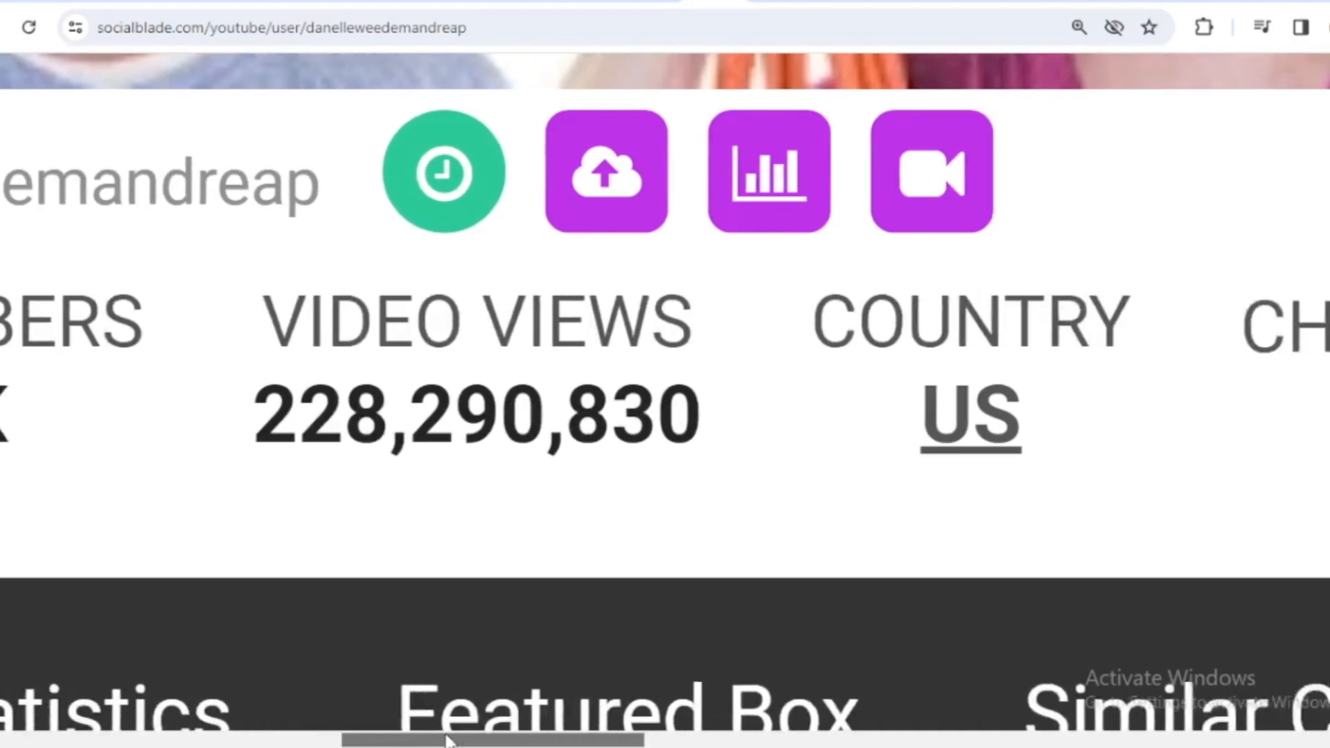
{"action": "scroll", "scroll_direction": "right", "scroll_amount": 3}
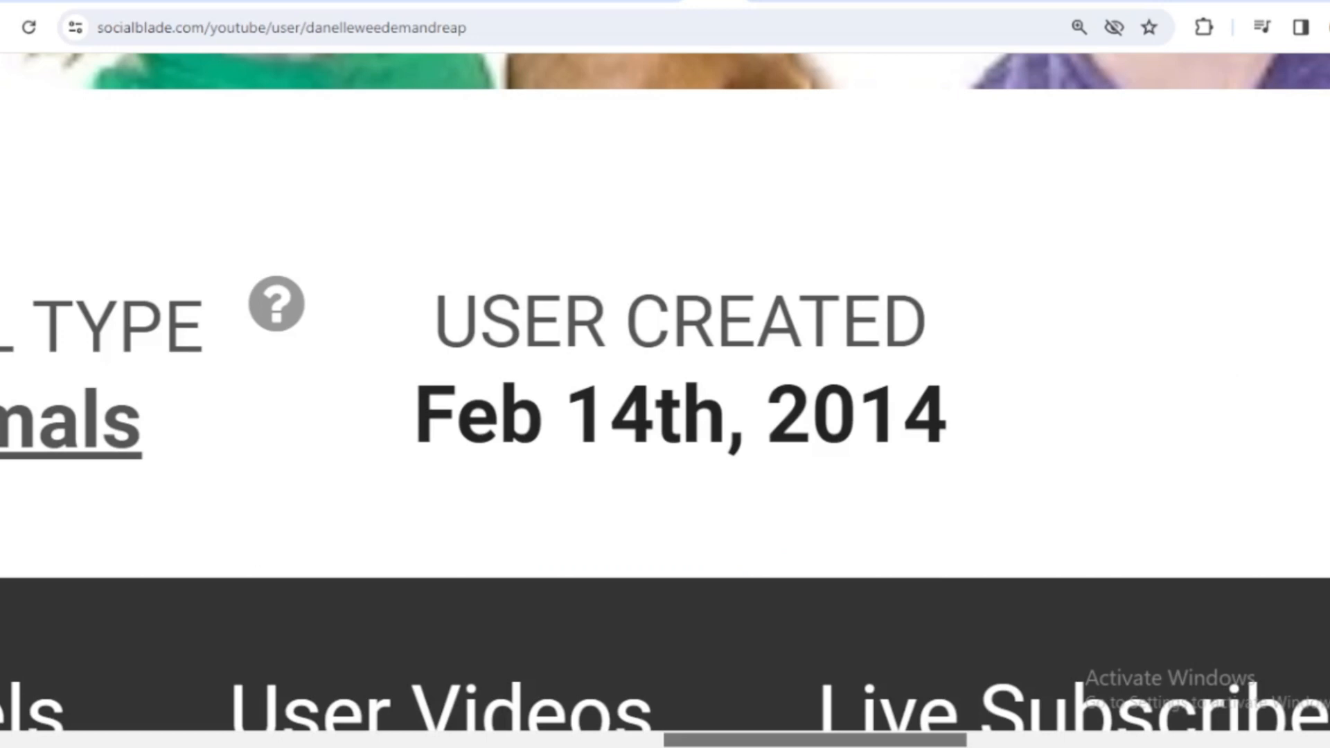
{"action": "scroll", "scroll_direction": "down", "scroll_amount": 3}
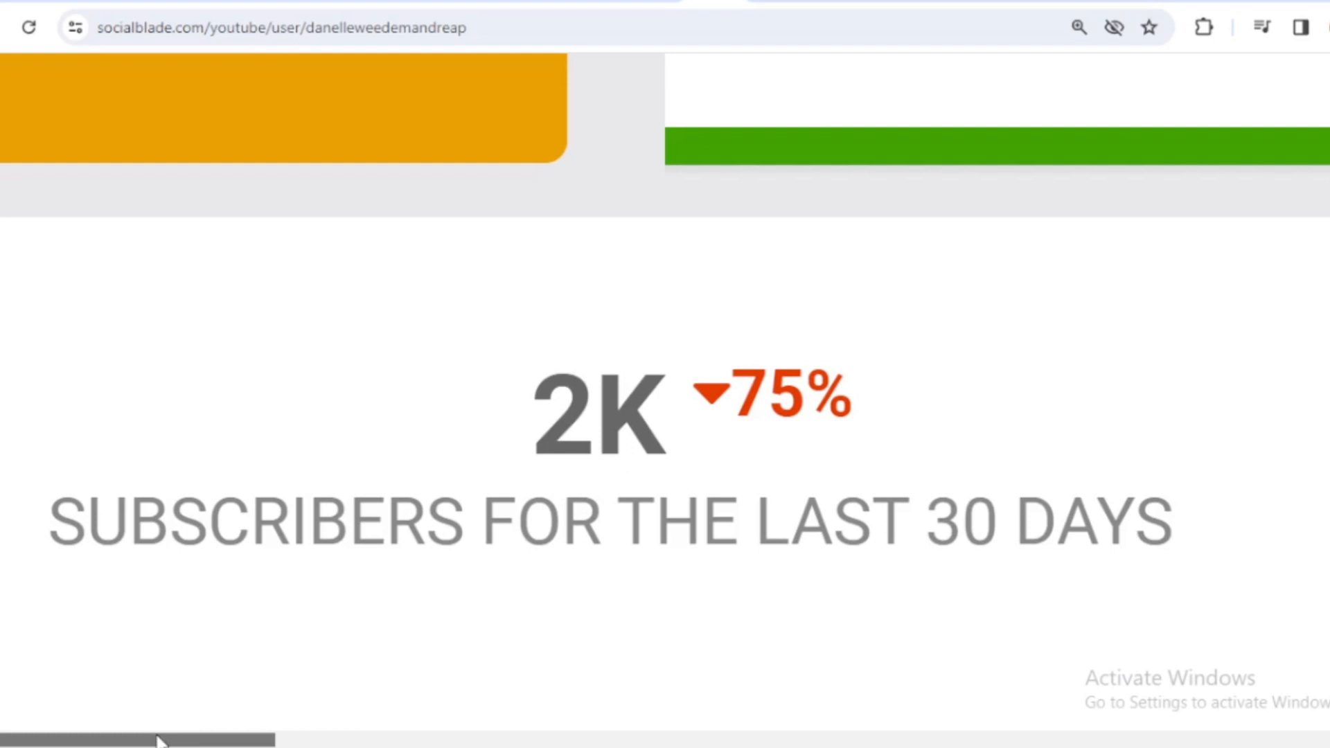
{"action": "scroll", "scroll_direction": "down", "scroll_amount": 3}
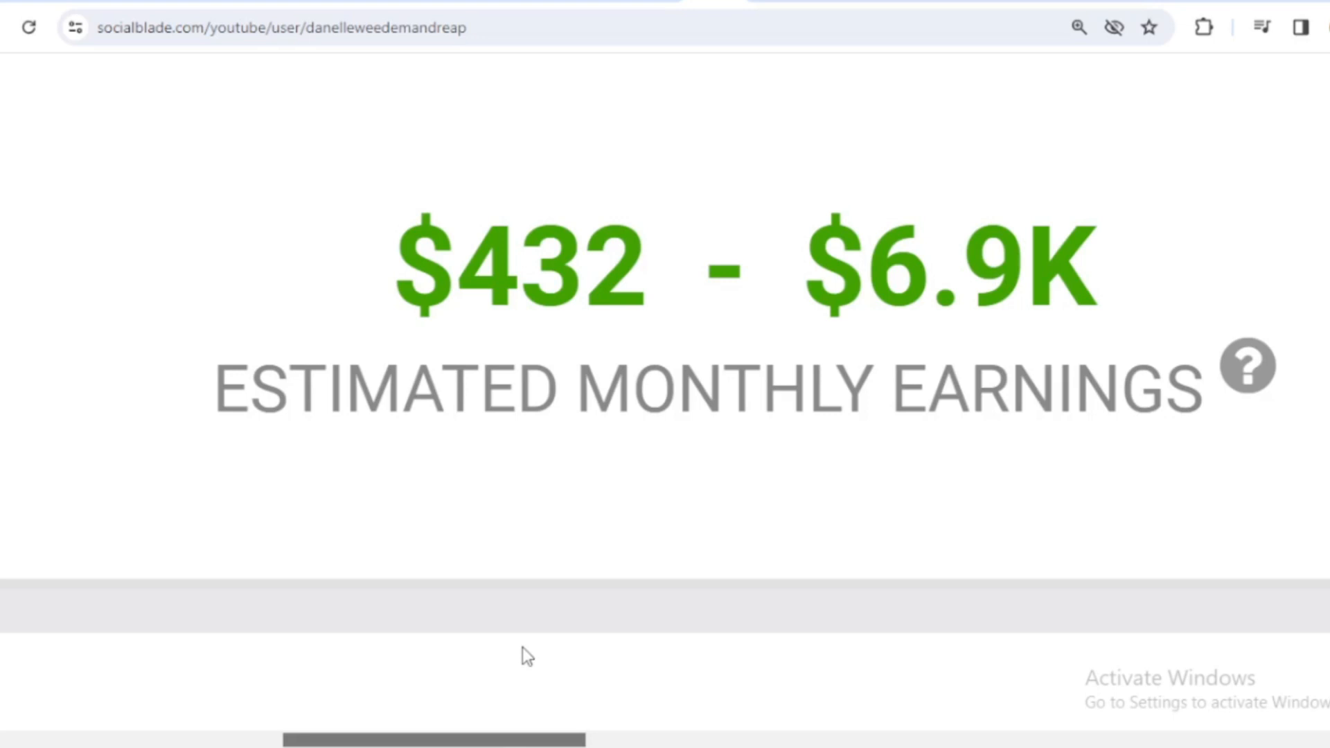
{"action": "mouse_move", "coordinate": [534, 649]}
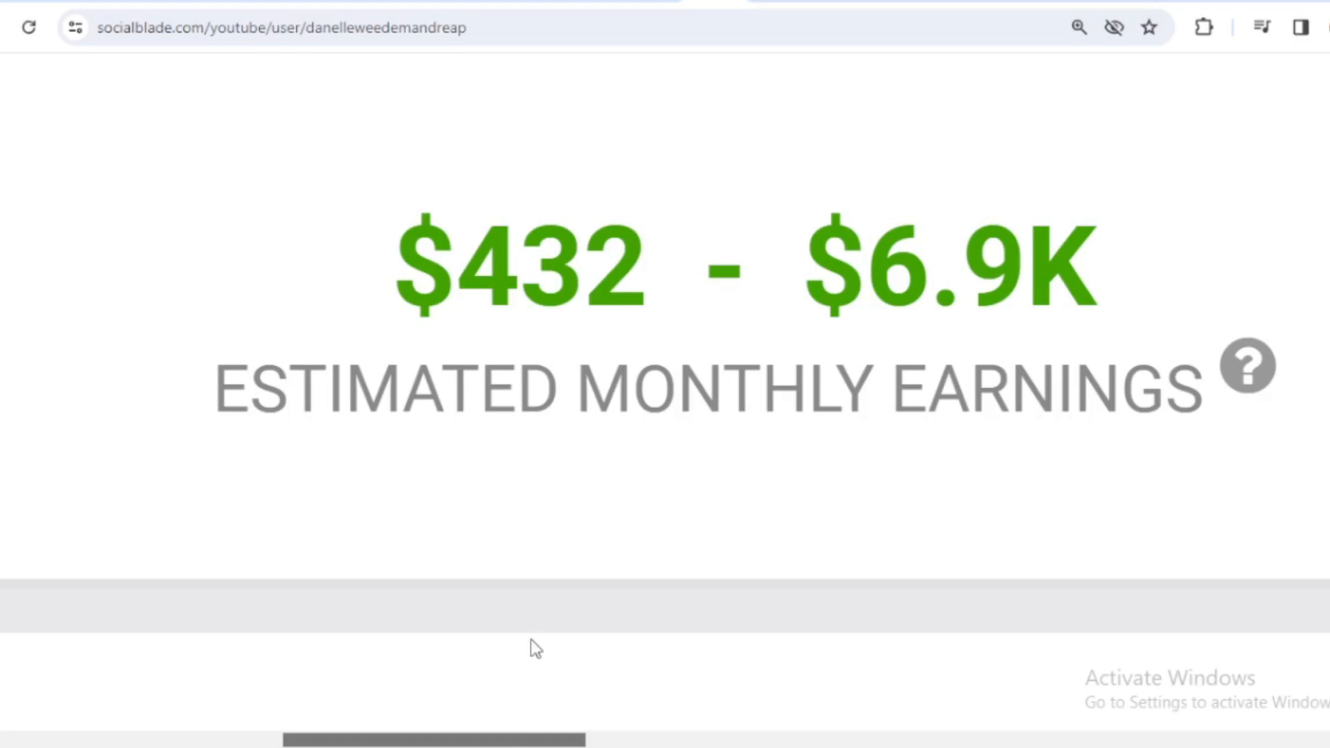
{"action": "scroll", "scroll_direction": "down", "scroll_amount": 3}
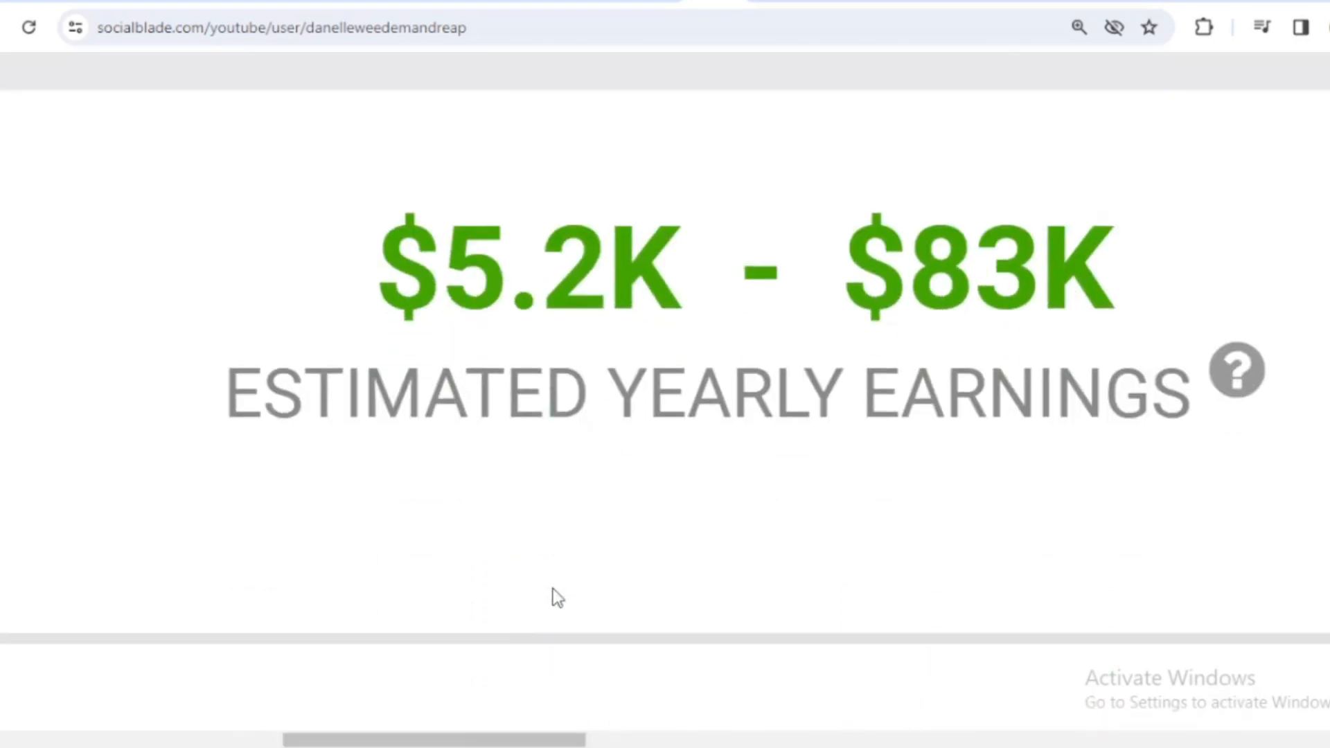